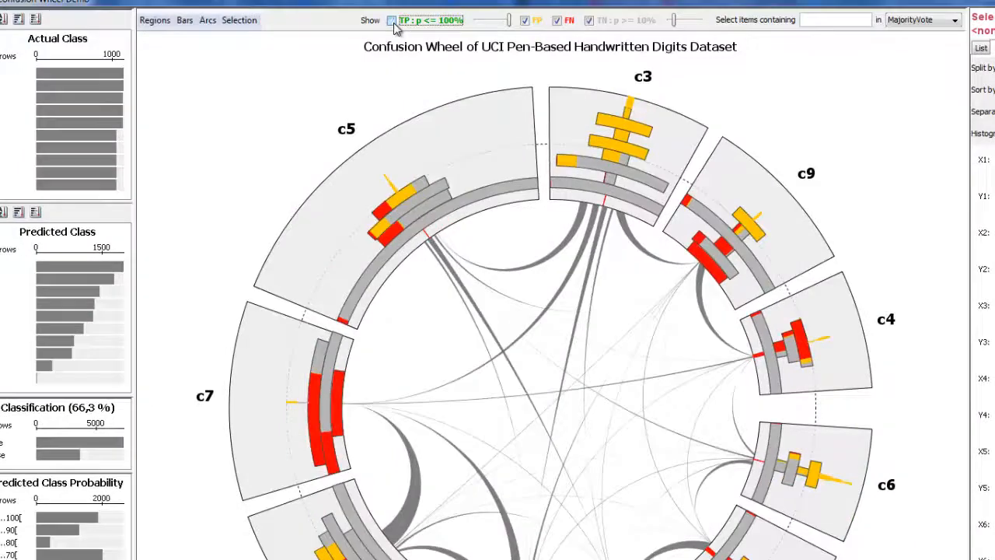
Step: Toggle the TP checkbox so green true-positive bars appear alongside false positives and negatives
click(525, 21)
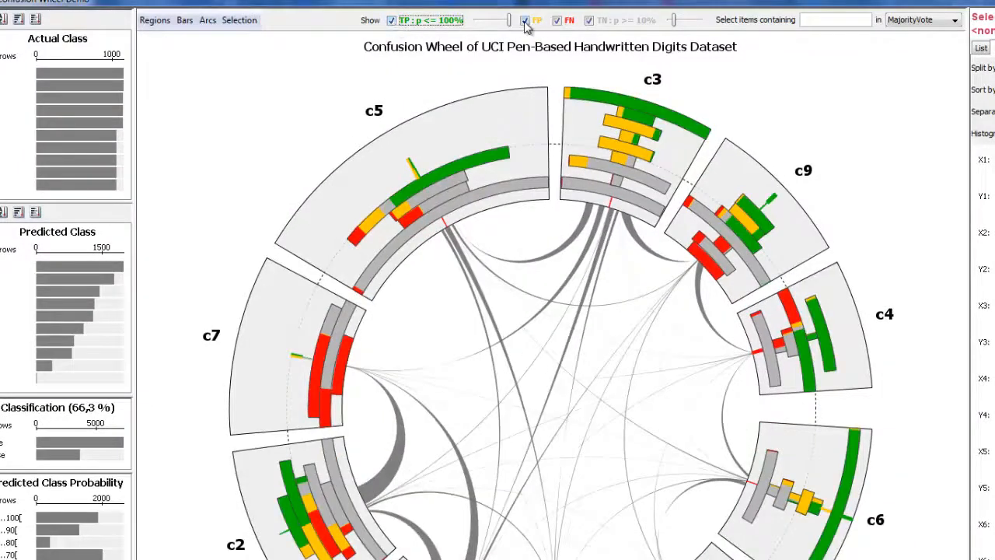
click(524, 19)
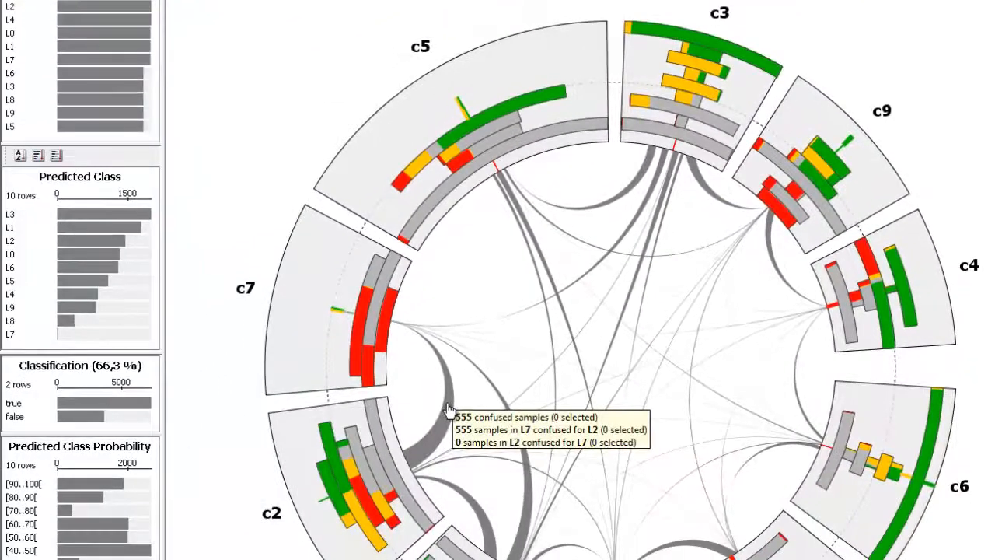
Step: Select the 555 L7 samples confused for L2 and view one as a drawn digit
click(371, 319)
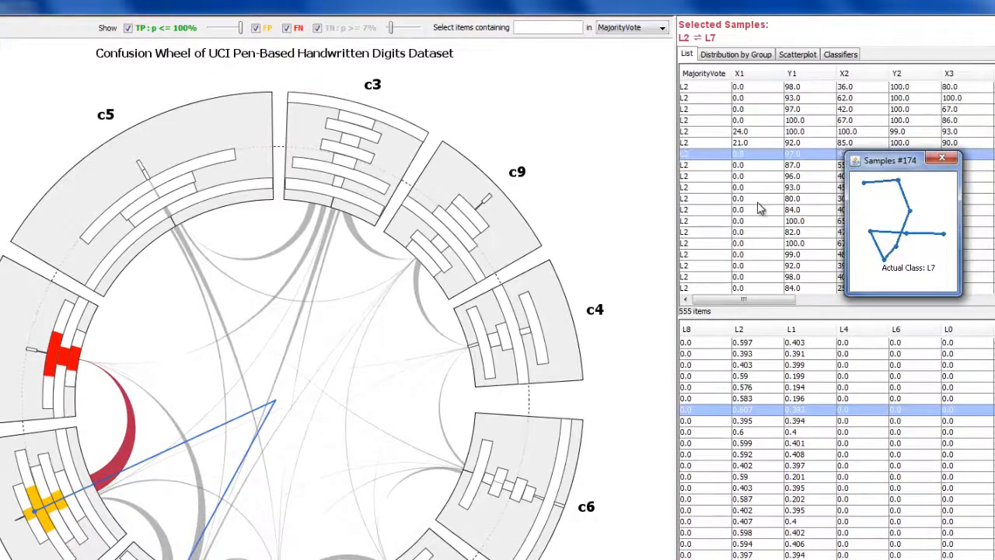
click(742, 199)
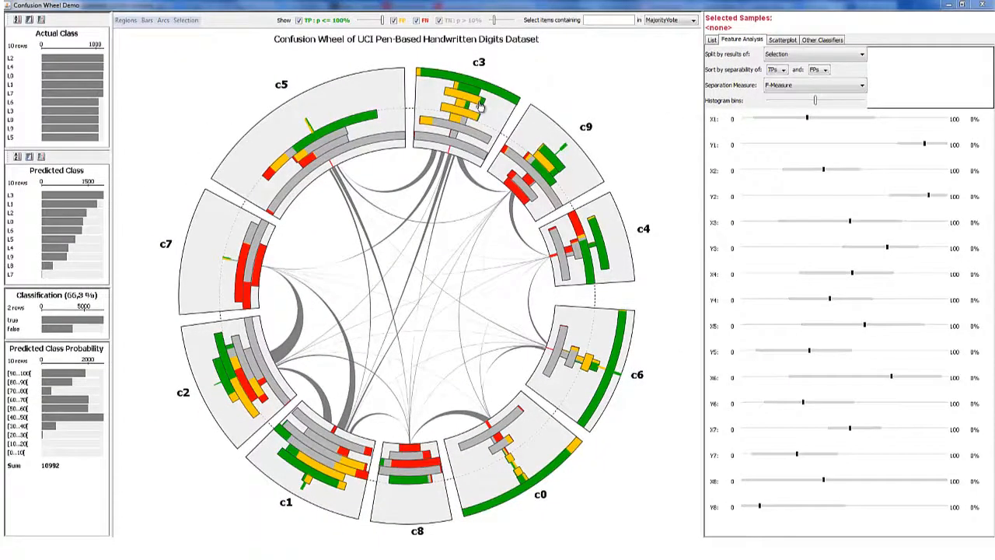
click(466, 125)
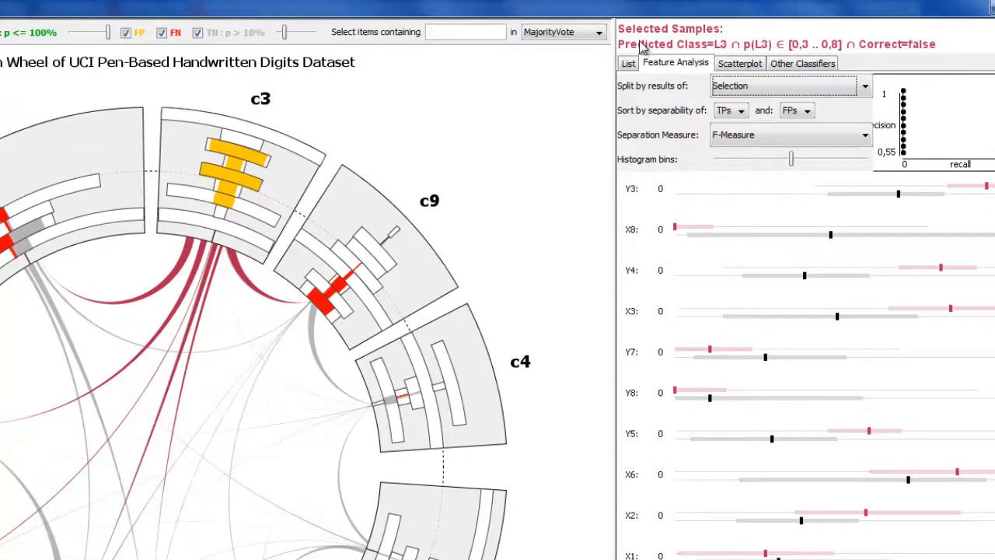
click(628, 62)
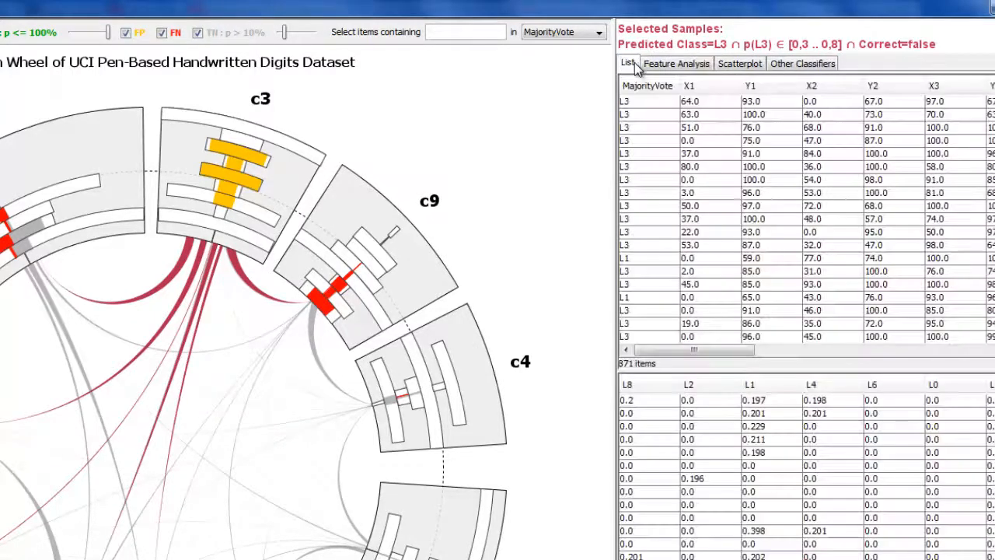
click(674, 62)
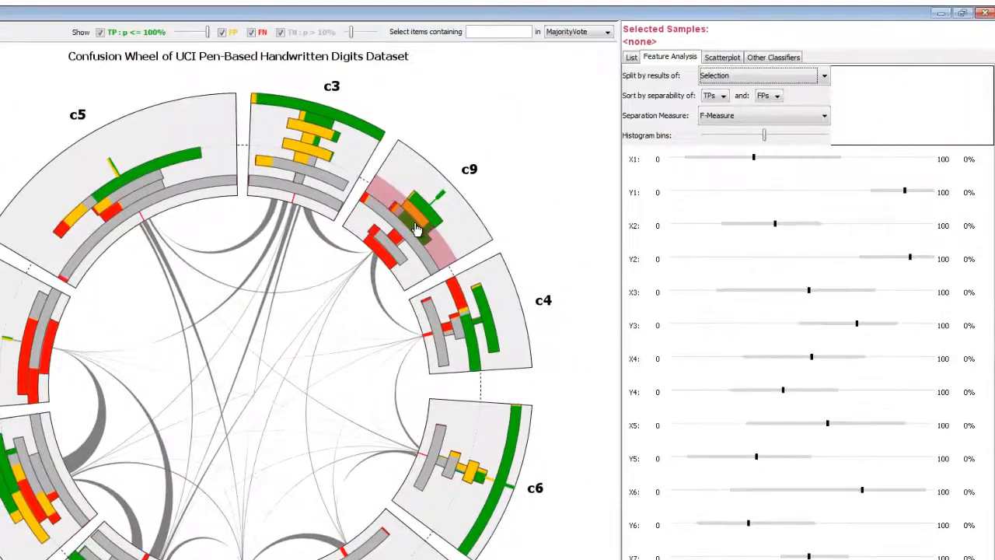
click(417, 225)
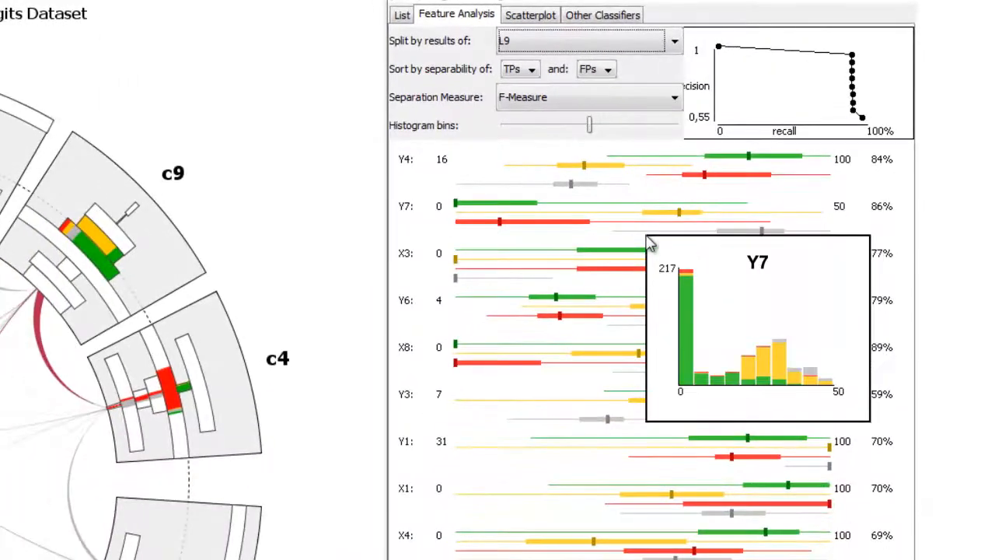
mouse_move(629, 288)
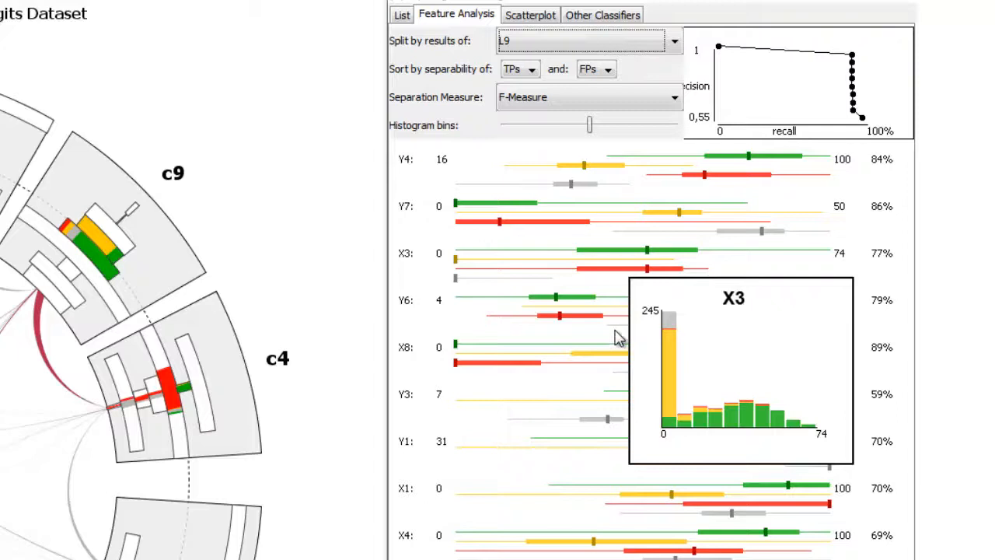
mouse_move(614, 339)
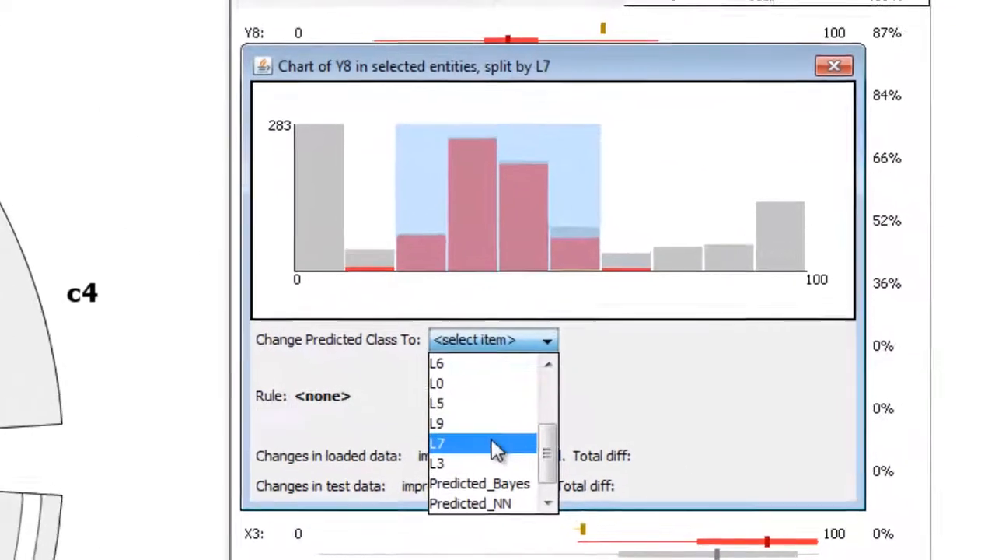
Step: Reassign the brushed samples (p(L7) 0.1–0.3, Y8 20–60) to class L7, improving 591 loaded samples
click(438, 442)
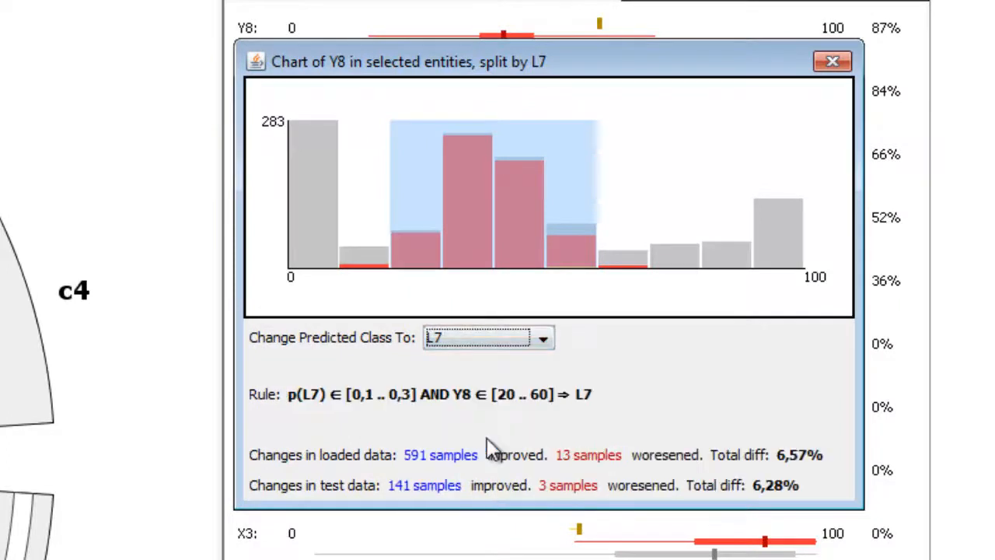